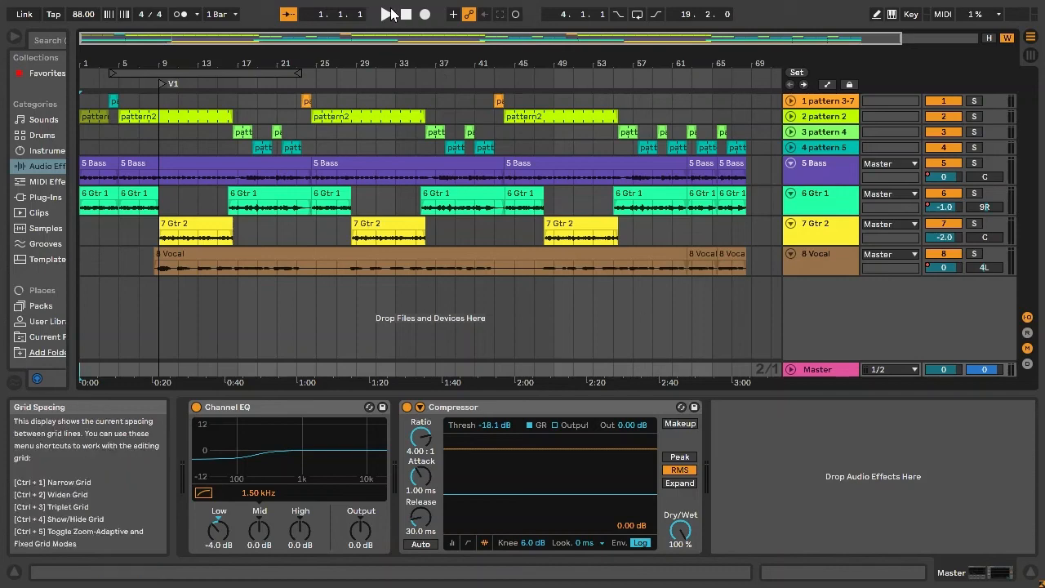
Start playback of the multitrack song from the beginning of the arrangement
{"action": "left_click", "coordinate": [386, 14]}
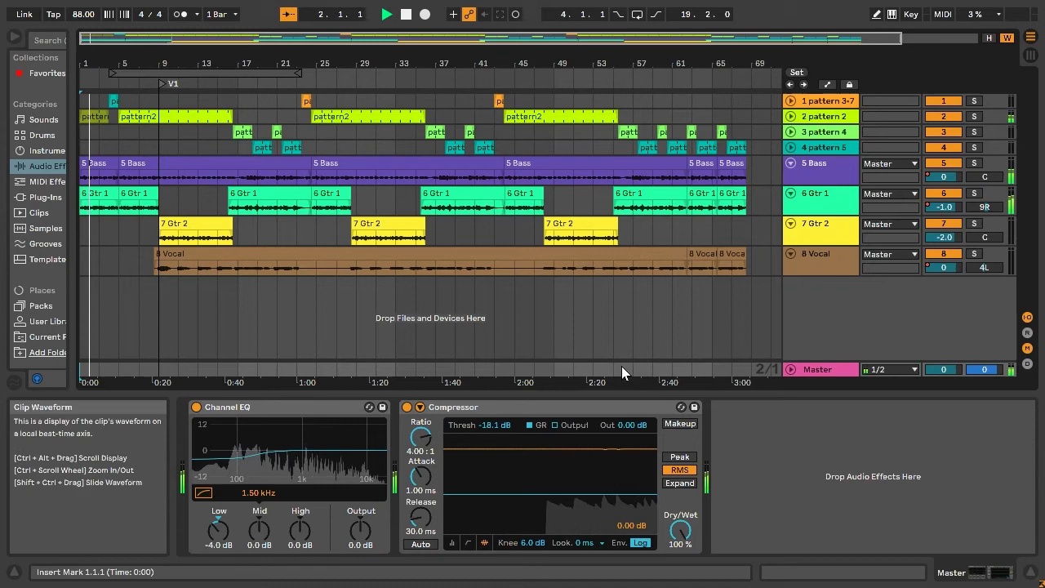